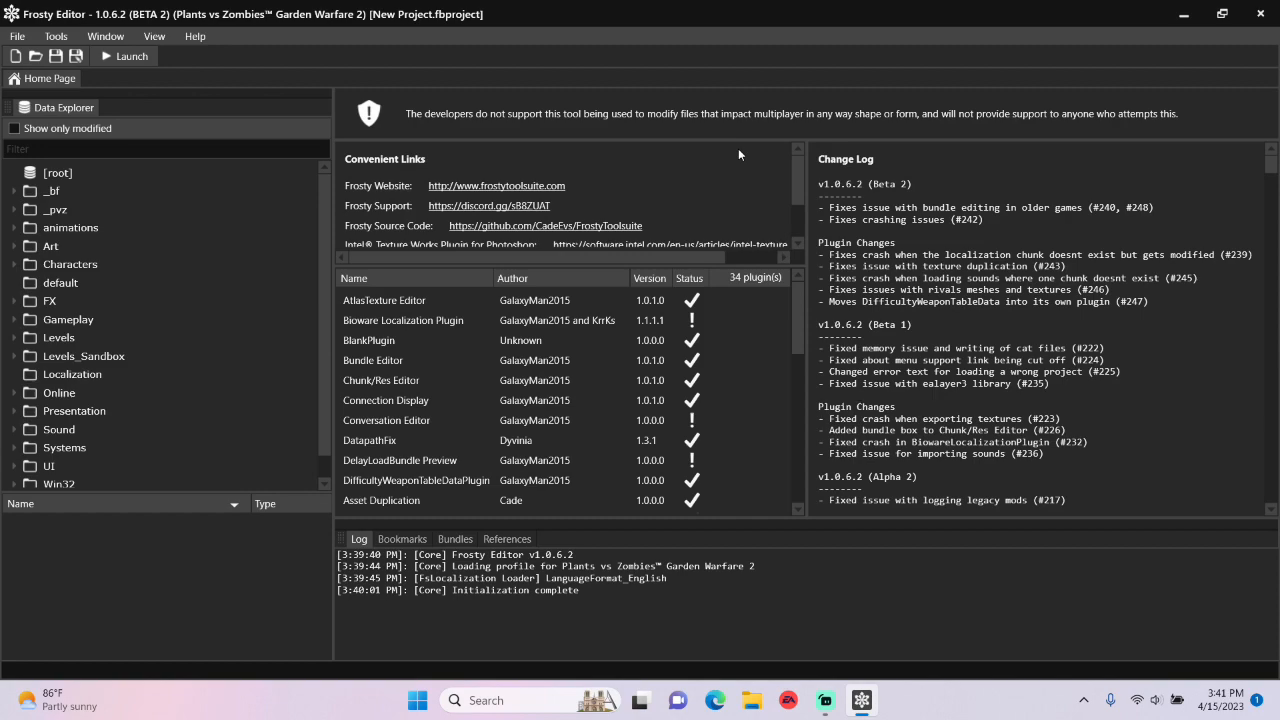
{"action": "mouse_move", "coordinate": [25, 278]}
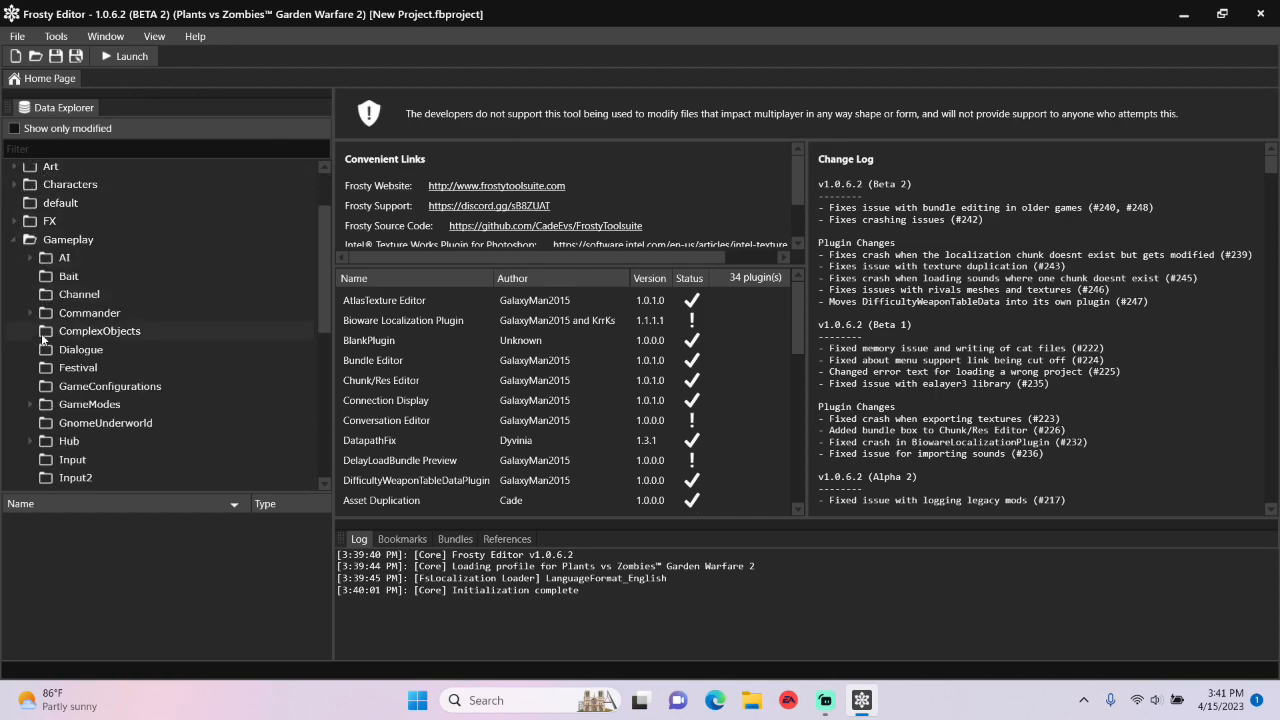
Browse Weapons > Peashooter and list the CowboyPea primary weapon's assets
{"action": "scroll", "scroll_direction": "down", "scroll_amount": 3}
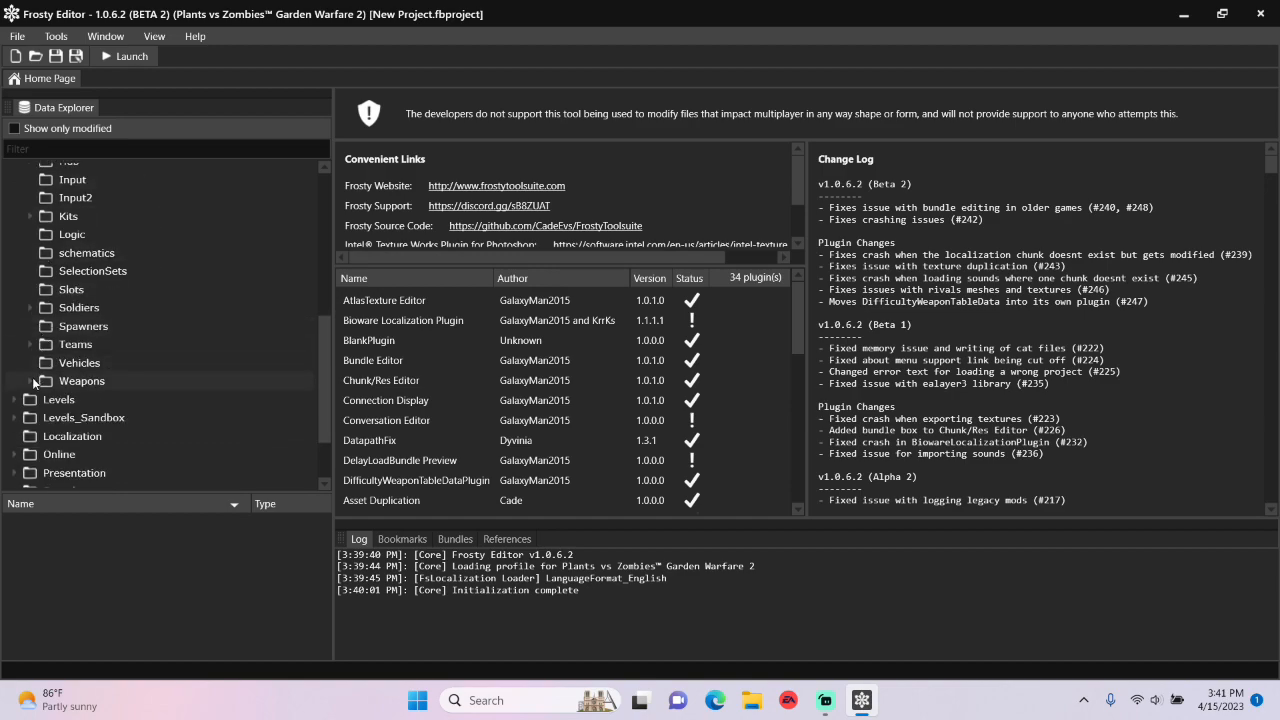
{"action": "left_click", "coordinate": [31, 381]}
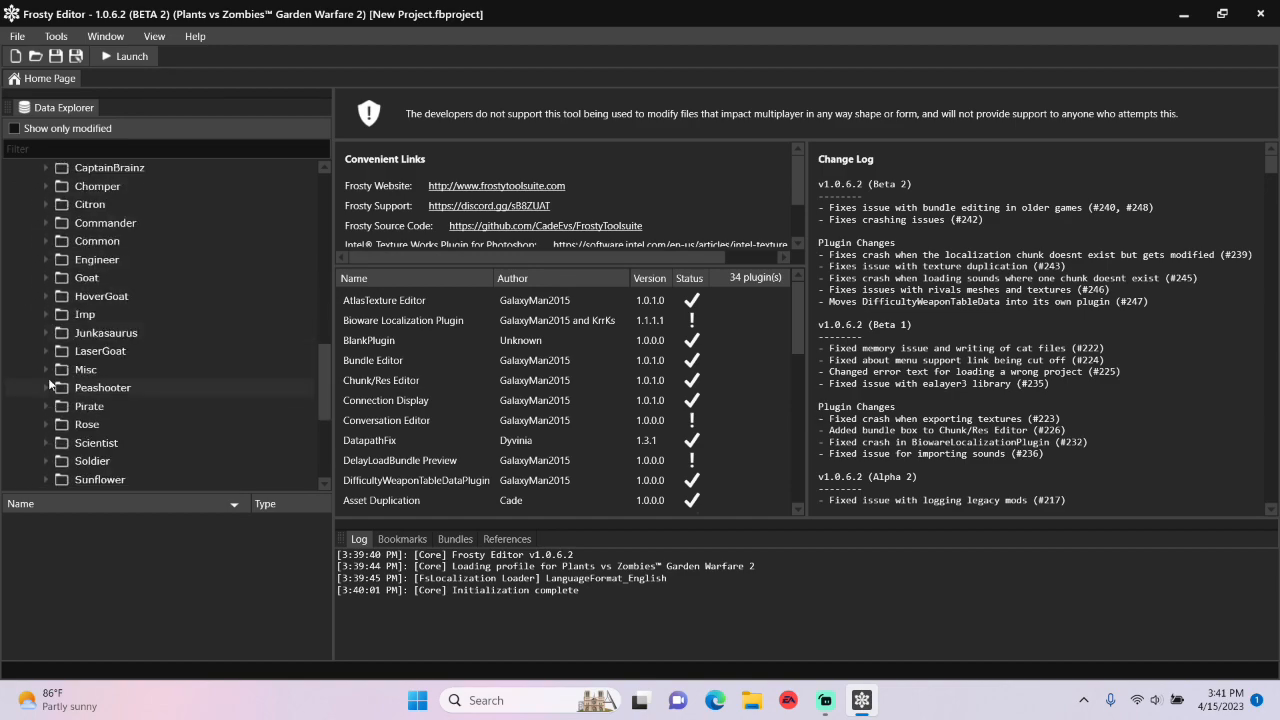
{"action": "left_click", "coordinate": [46, 387]}
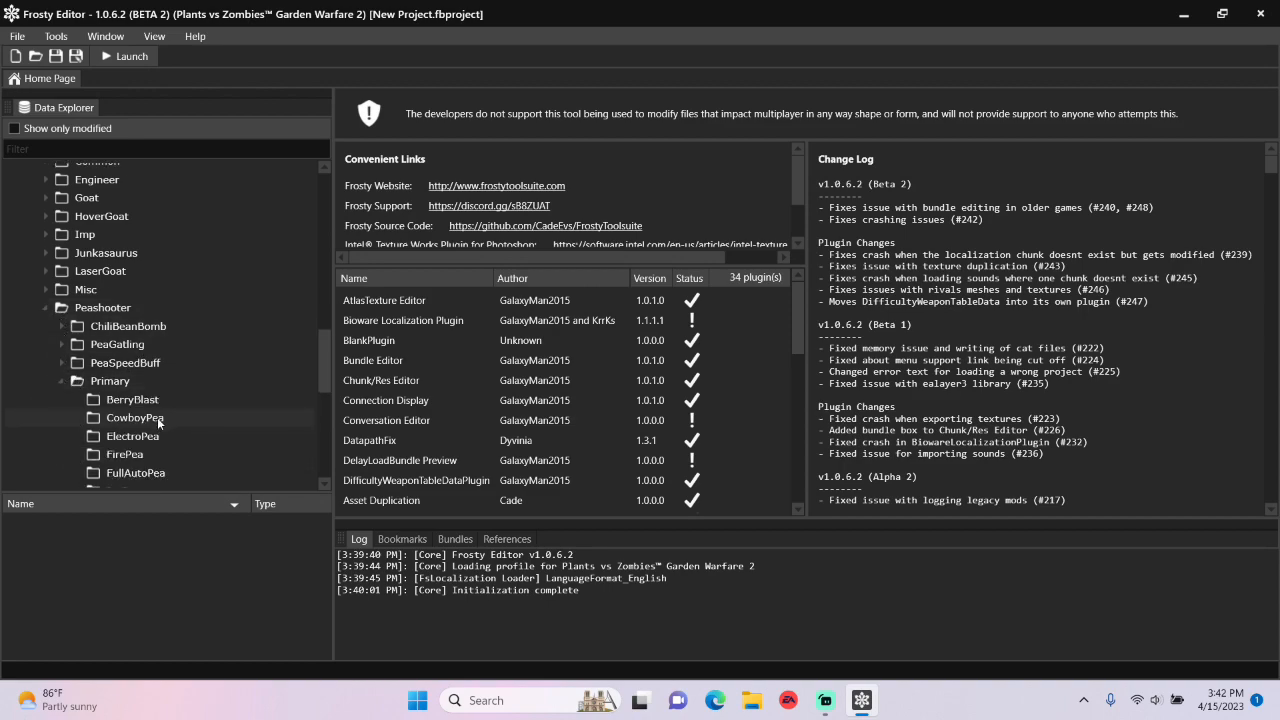
{"action": "left_click", "coordinate": [135, 417]}
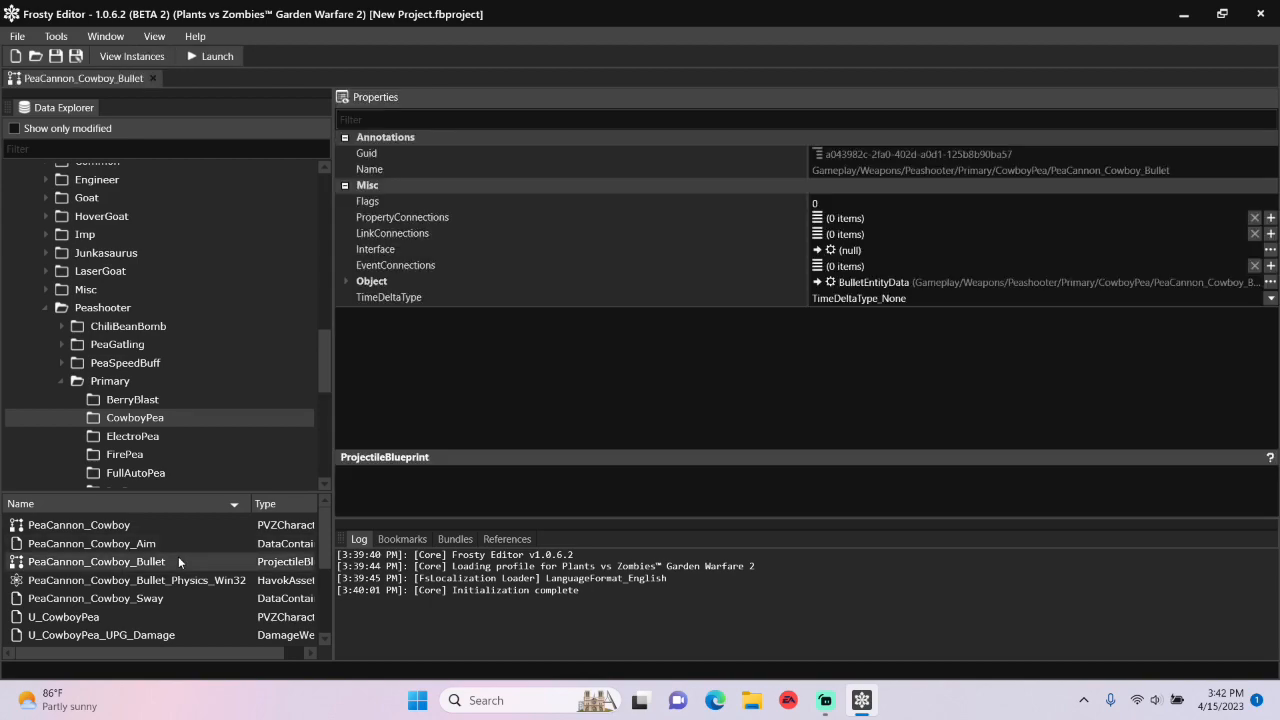
Expand the bullet's Object properties and scroll down to the hit and damage settings
{"action": "left_click", "coordinate": [346, 281]}
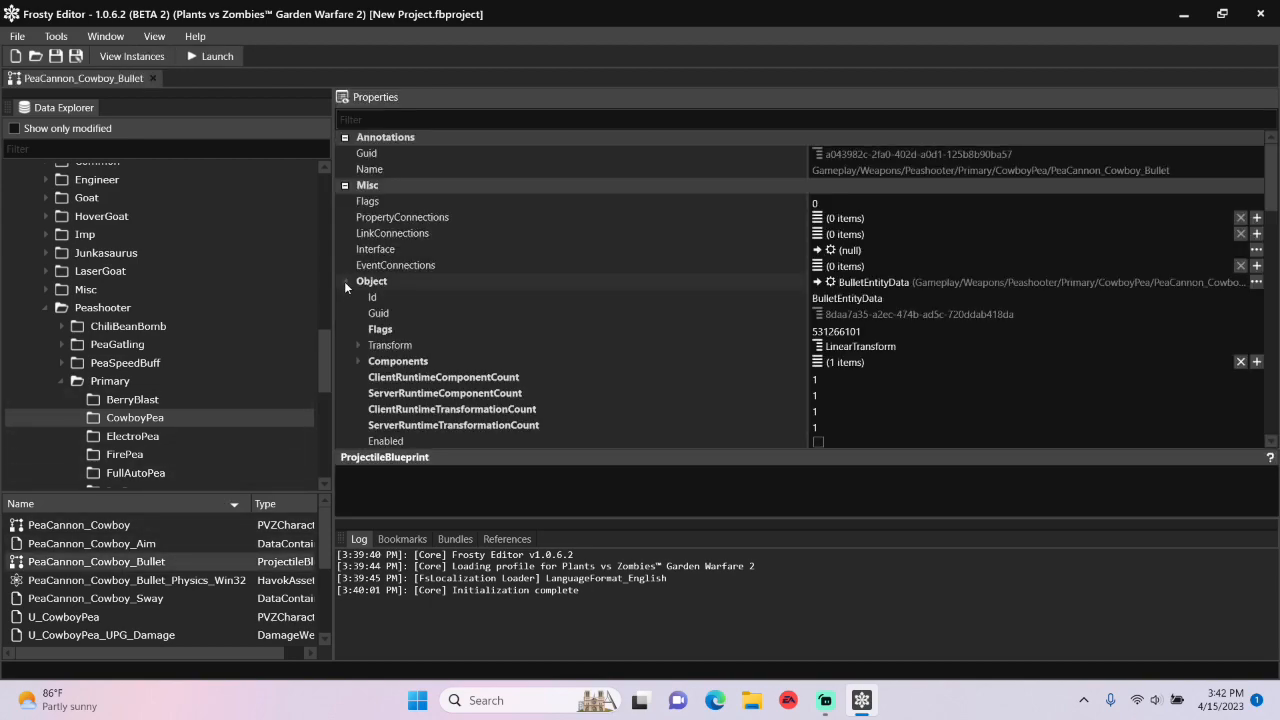
{"action": "scroll", "scroll_direction": "down", "scroll_amount": 3}
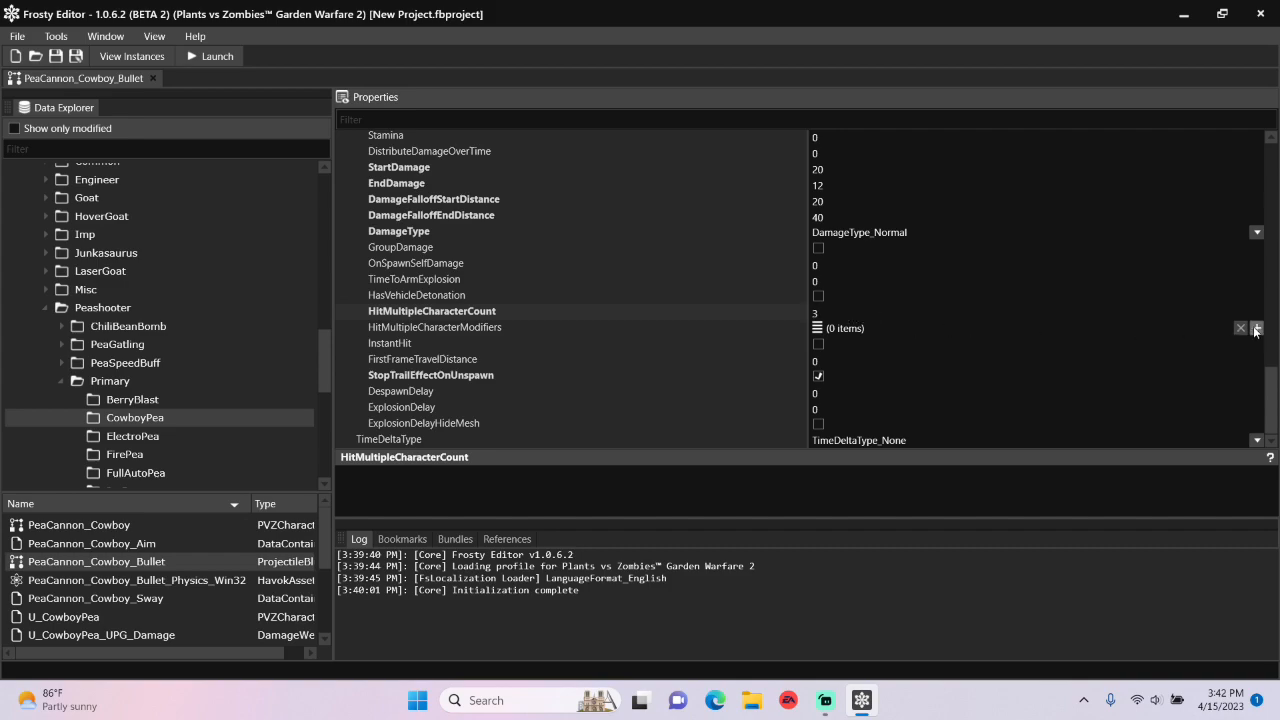
Add entries to HitMultipleCharacterModifiers and expand the modifier list
{"action": "left_click", "coordinate": [1257, 328]}
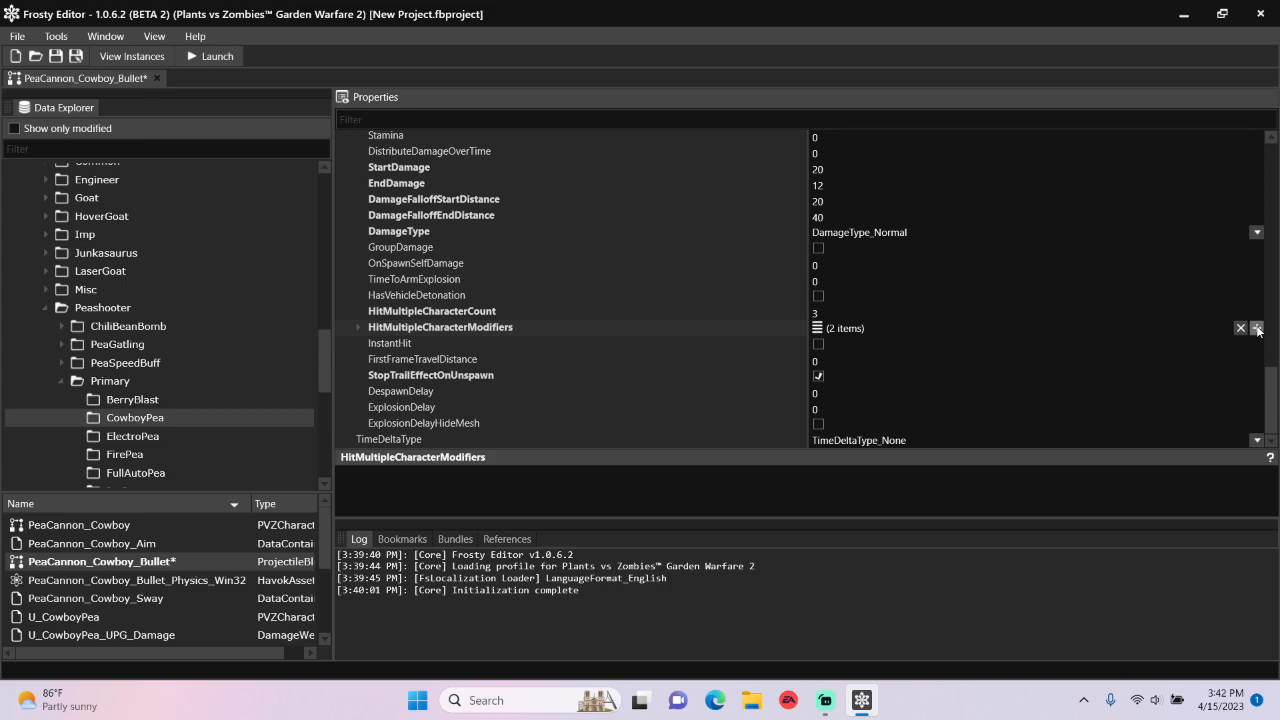
{"action": "left_click", "coordinate": [1257, 328]}
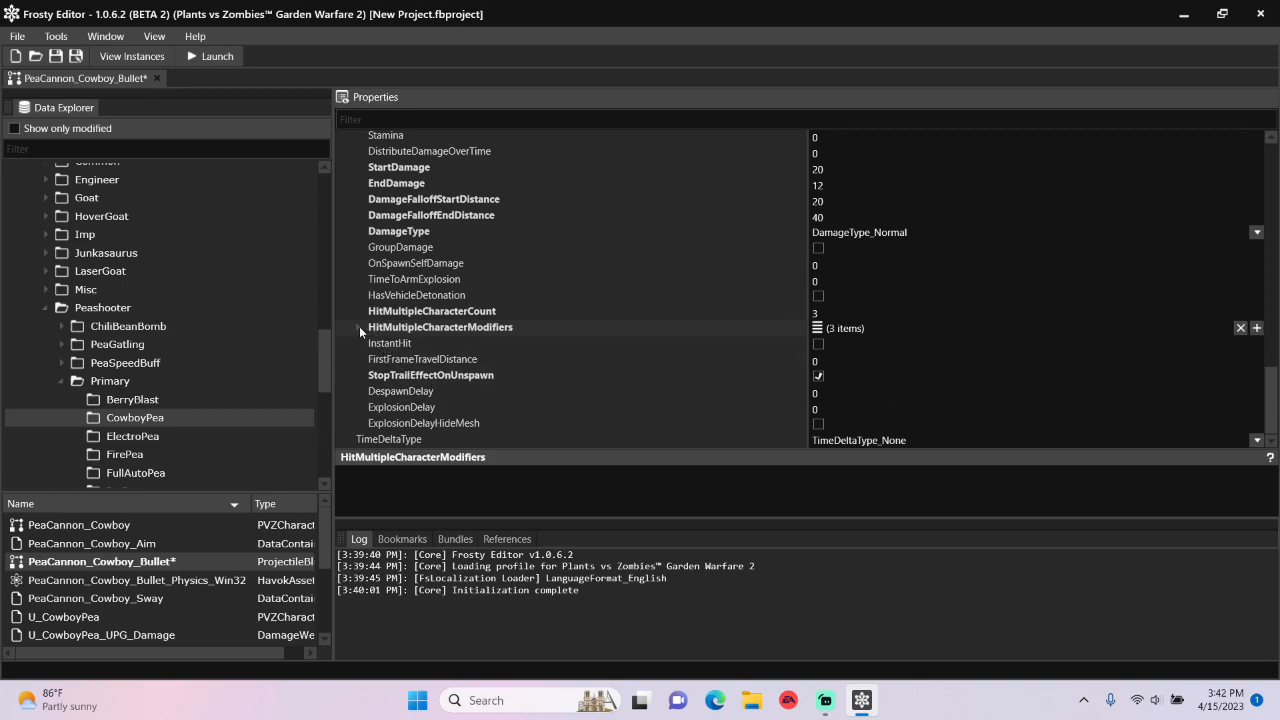
{"action": "left_click", "coordinate": [360, 327]}
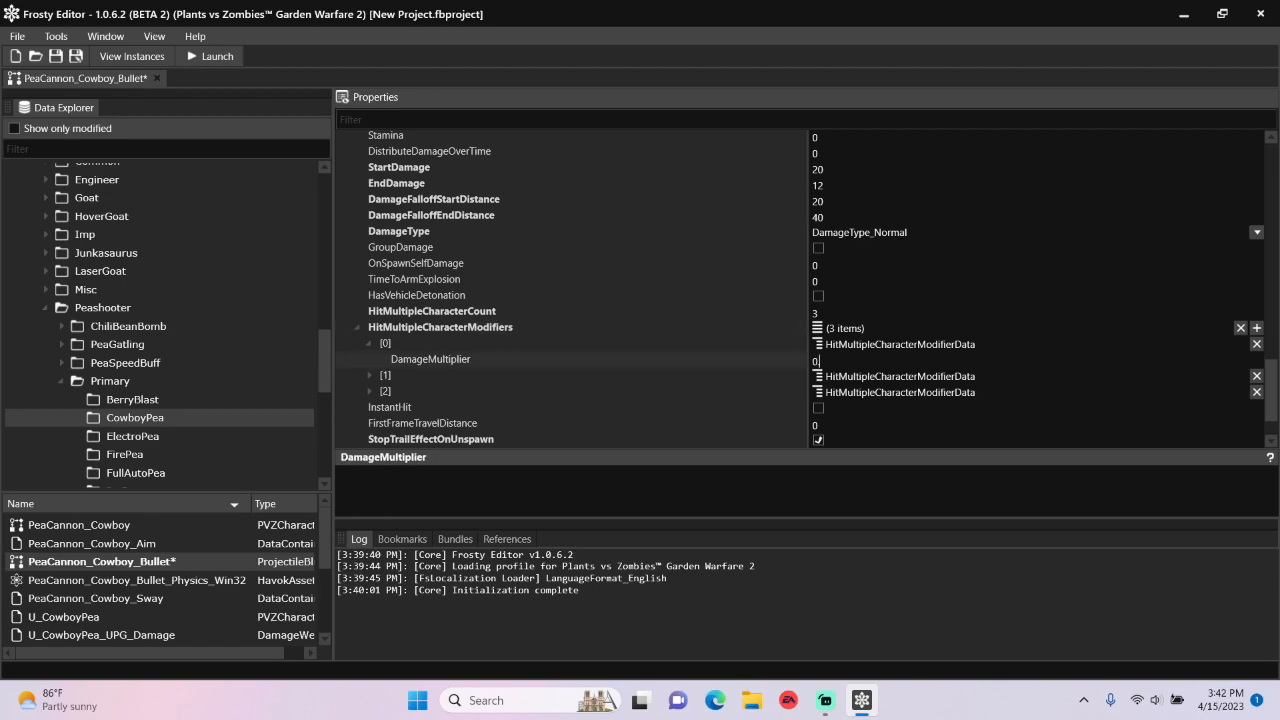
Expand the second and third modifier entries and enter their damage multiplier values
{"action": "left_click", "coordinate": [370, 375]}
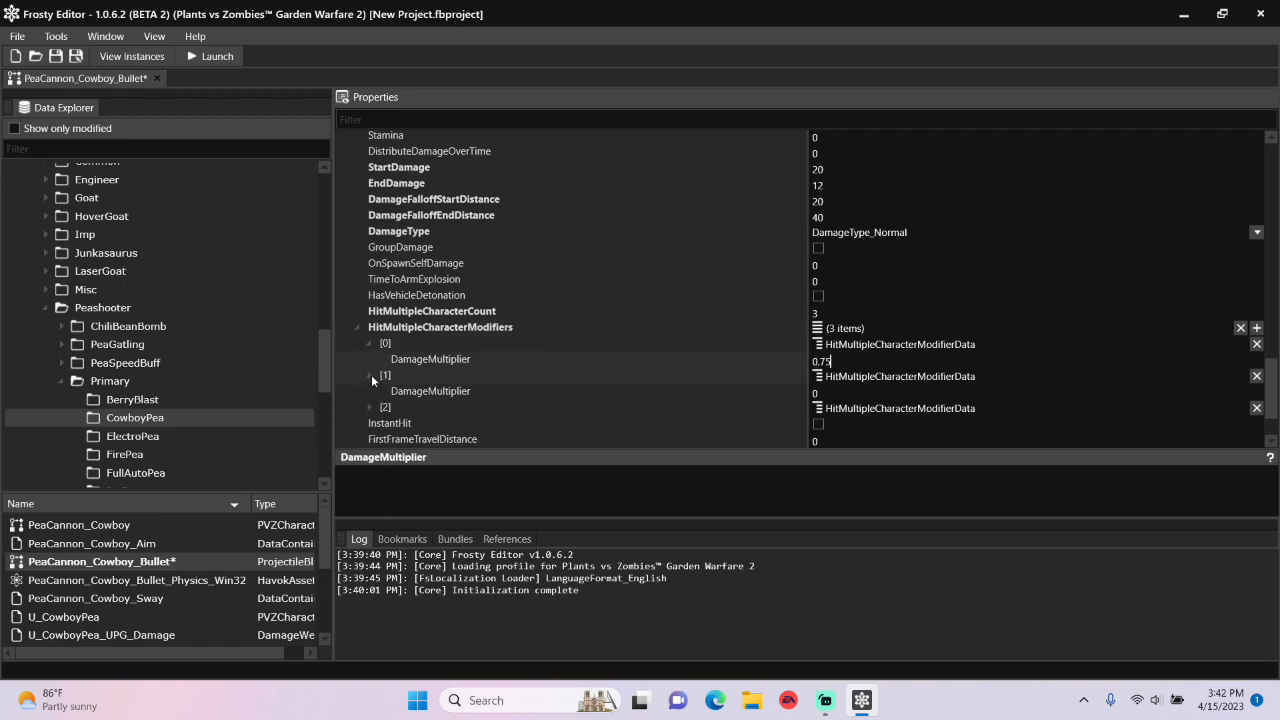
{"action": "left_click", "coordinate": [370, 375]}
{"action": "type", "text": ".5"}
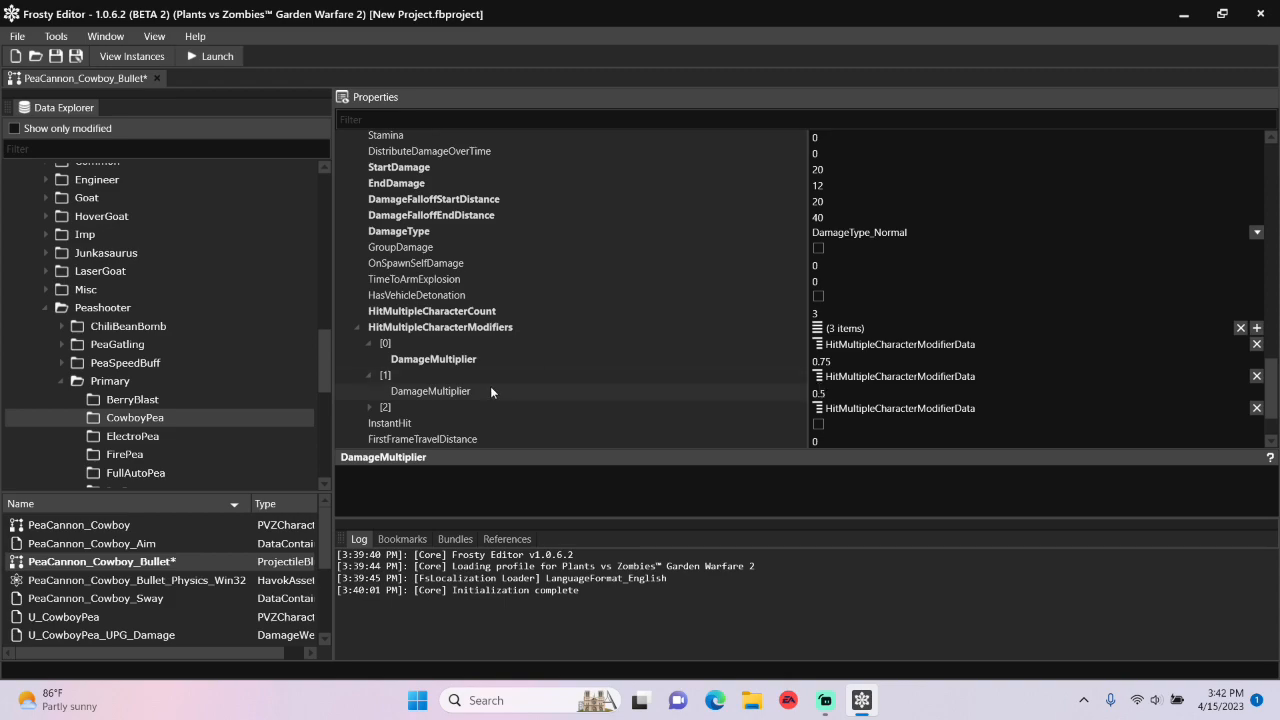
{"action": "left_click", "coordinate": [370, 407]}
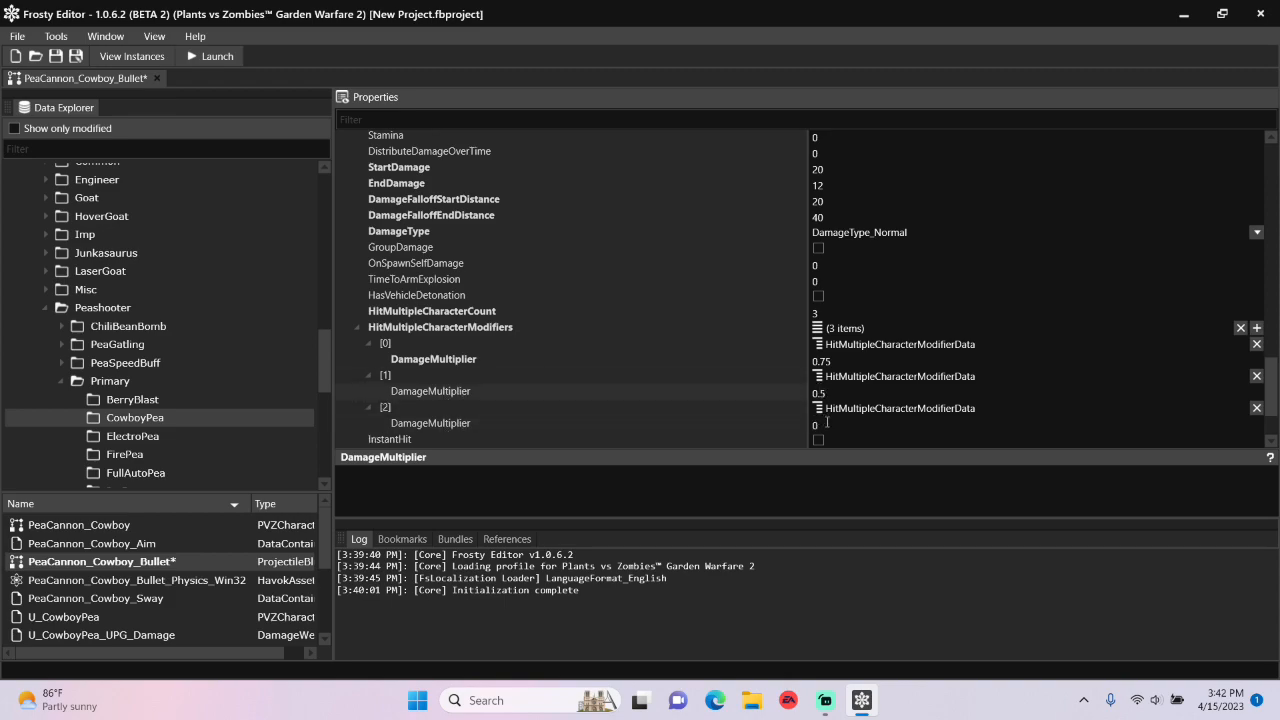
{"action": "type", "text": "0.2"}
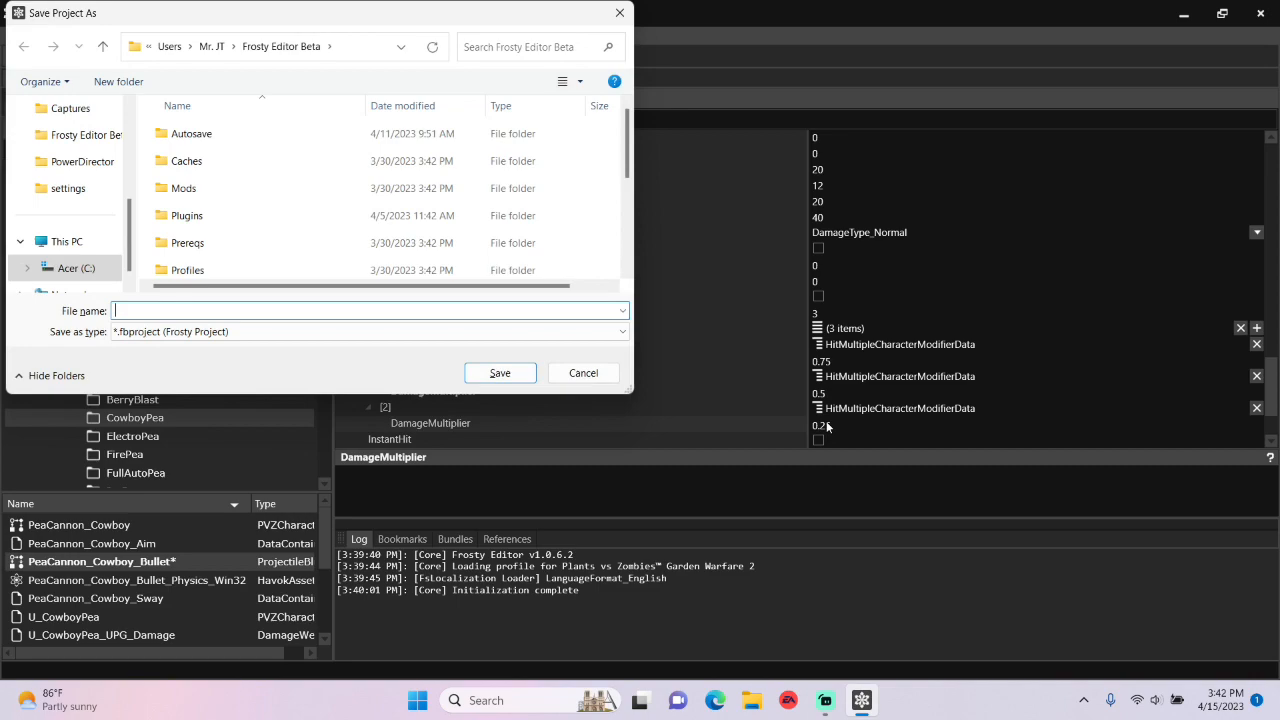
Save the project with the file name Piercing
{"action": "type", "text": "Pierc"}
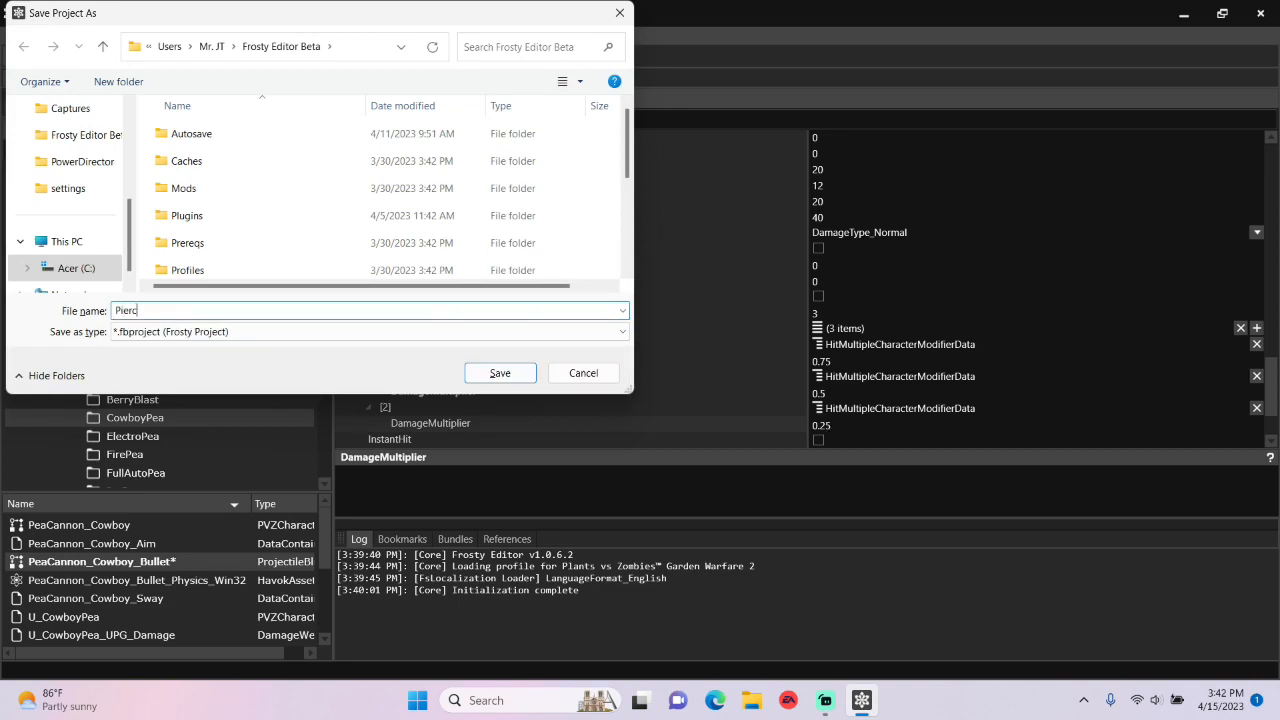
{"action": "left_click", "coordinate": [499, 372]}
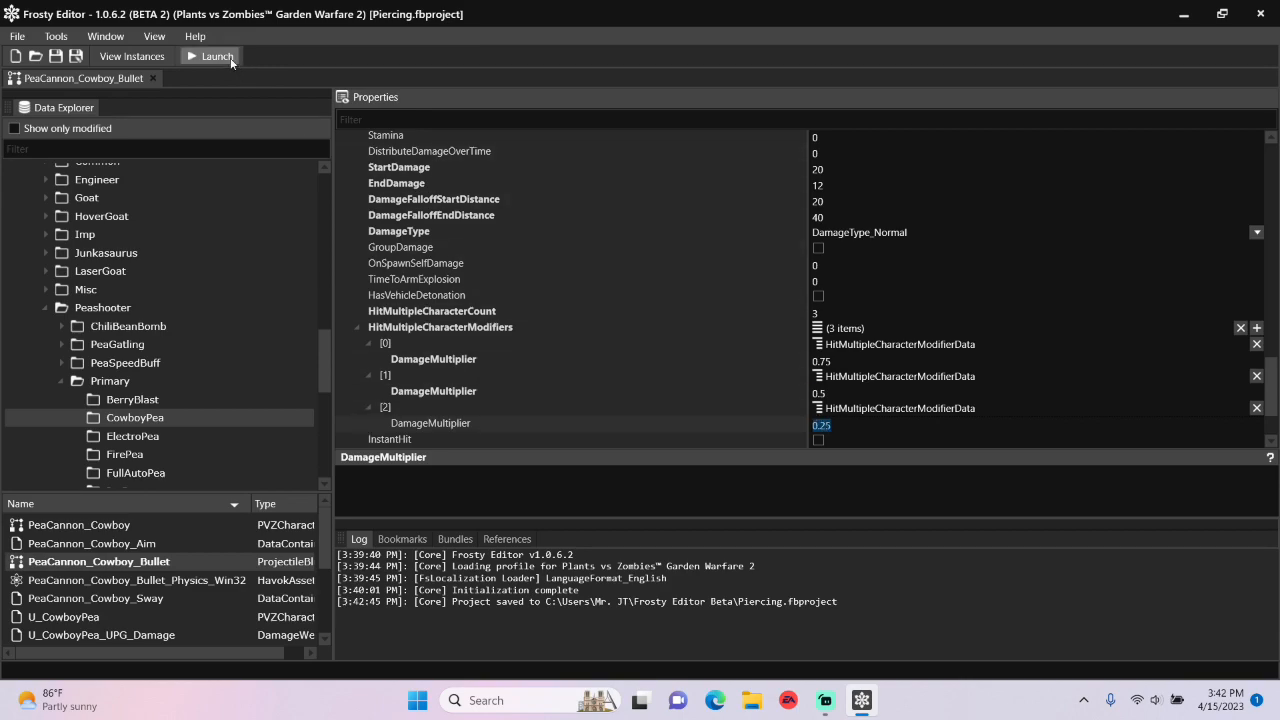
Launch the game with the Piercing project's mods applied
{"action": "left_click", "coordinate": [210, 56]}
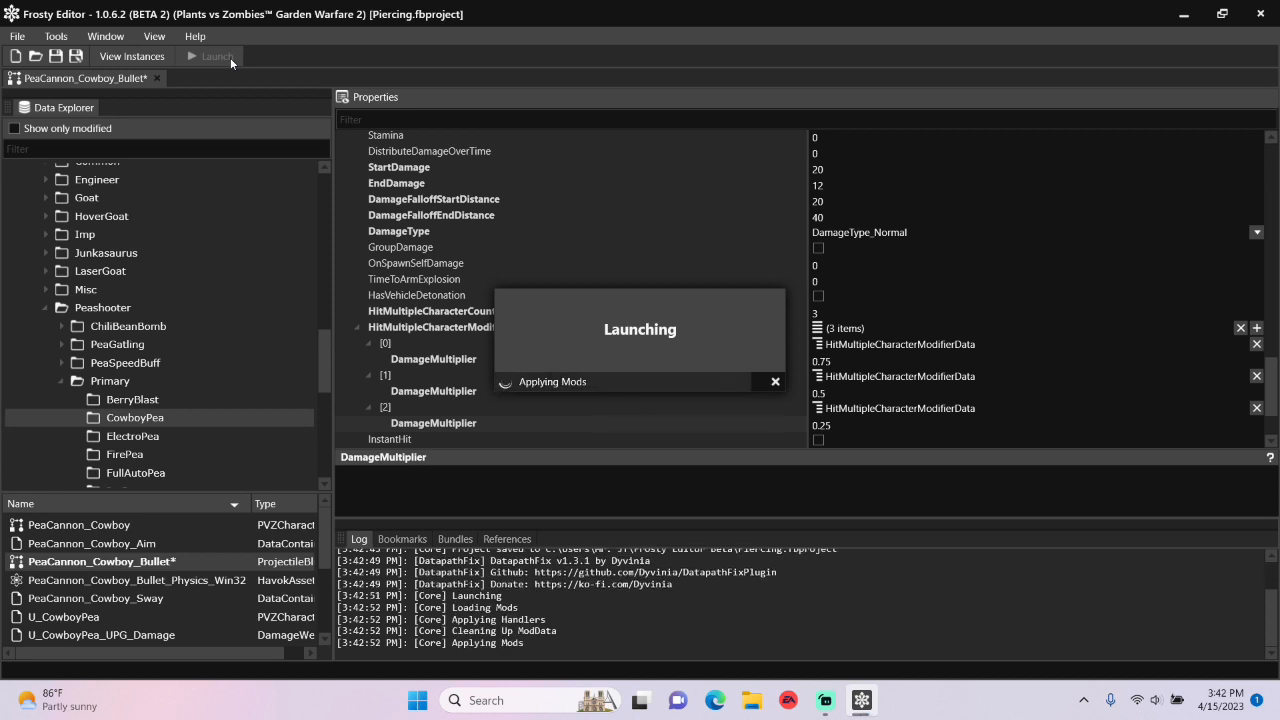
{"action": "left_click", "coordinate": [210, 56]}
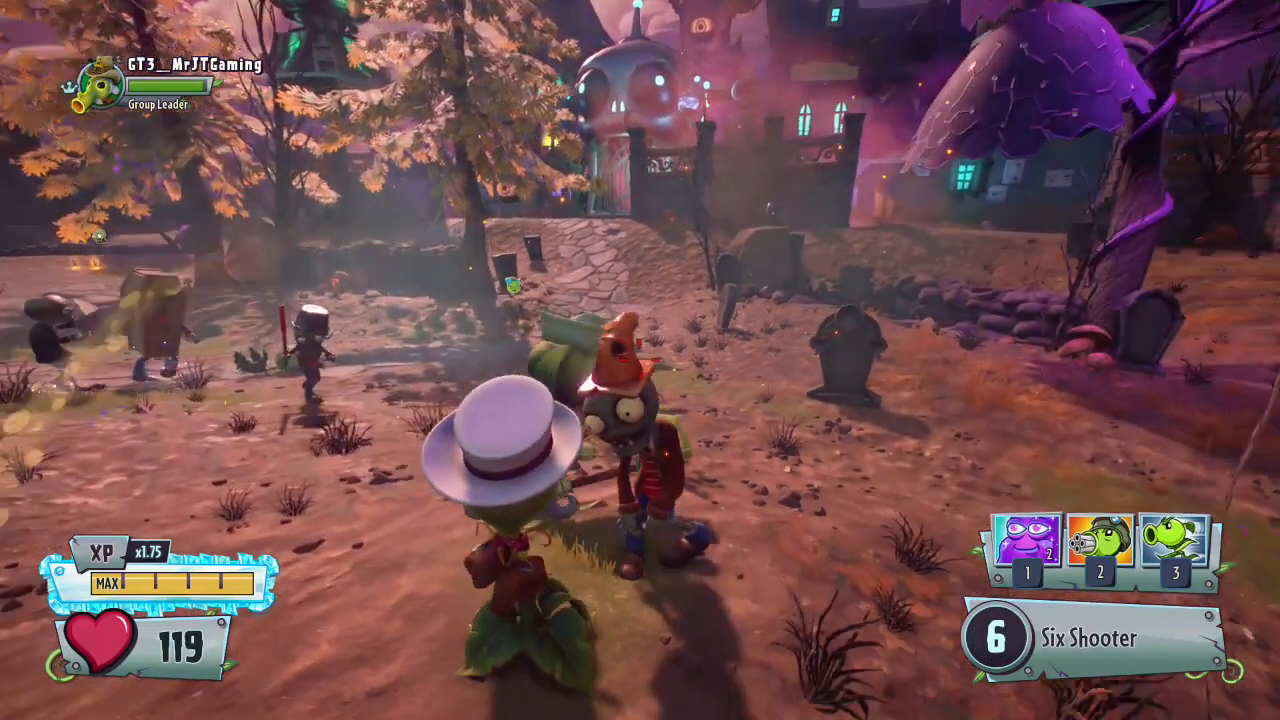
Fire the modded Six Shooter at a nearby zombie
{"action": "left_click", "coordinate": [640, 360]}
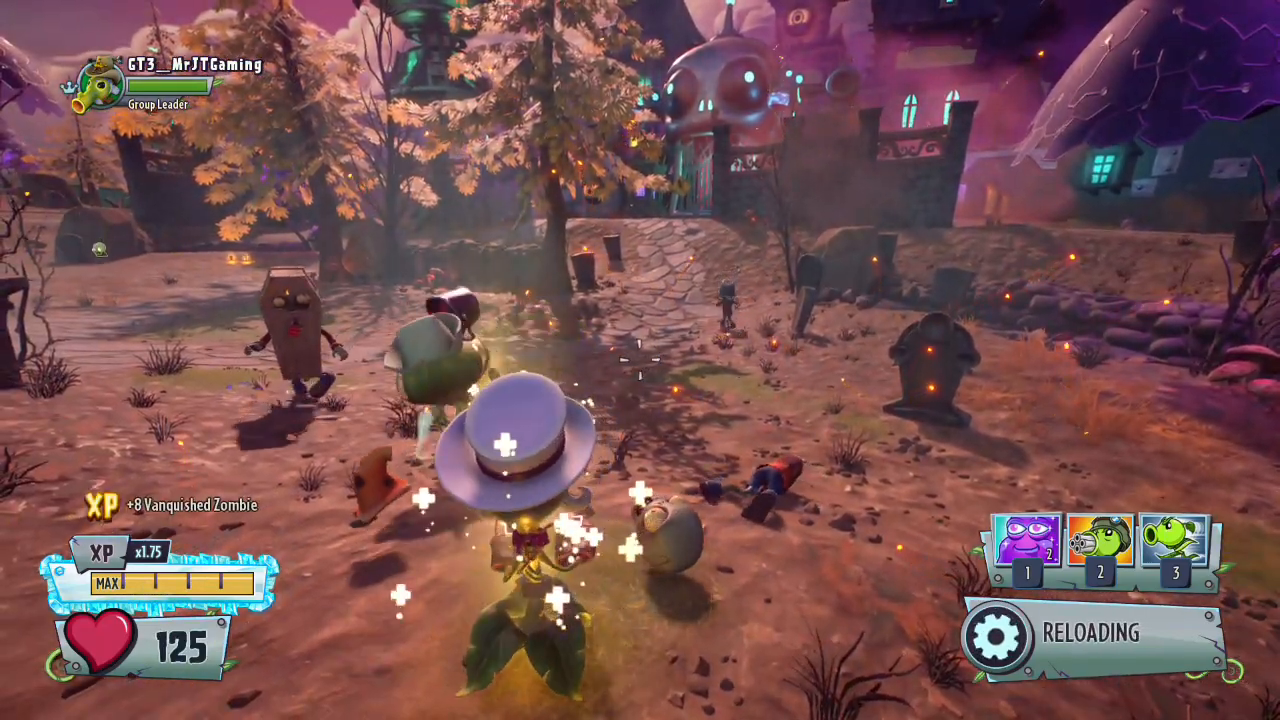